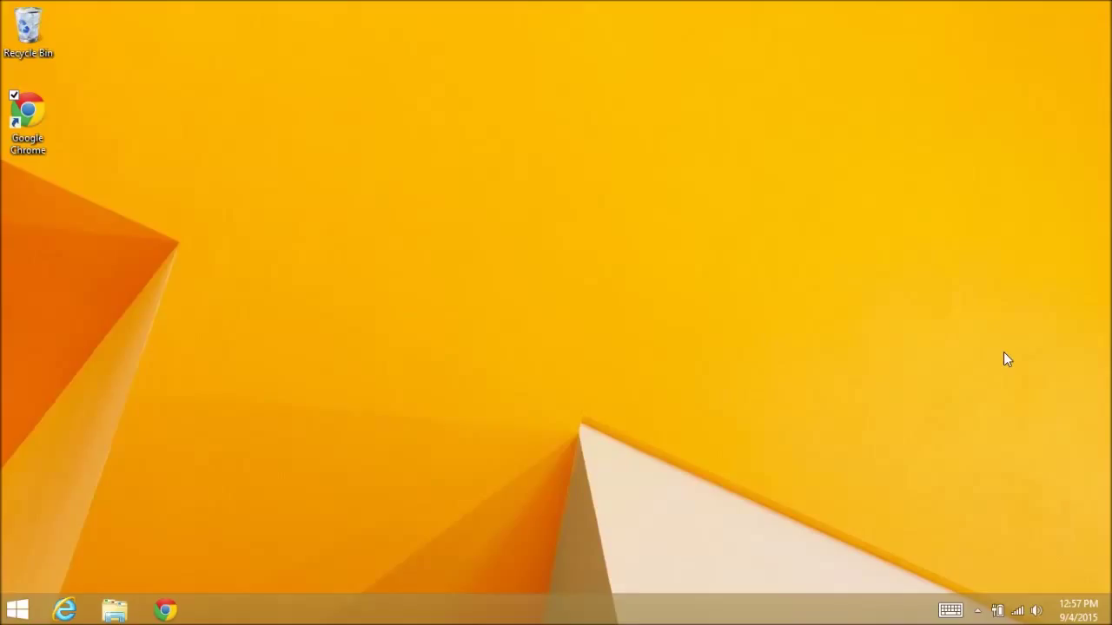
{"action": "mouse_move", "coordinate": [478, 128]}
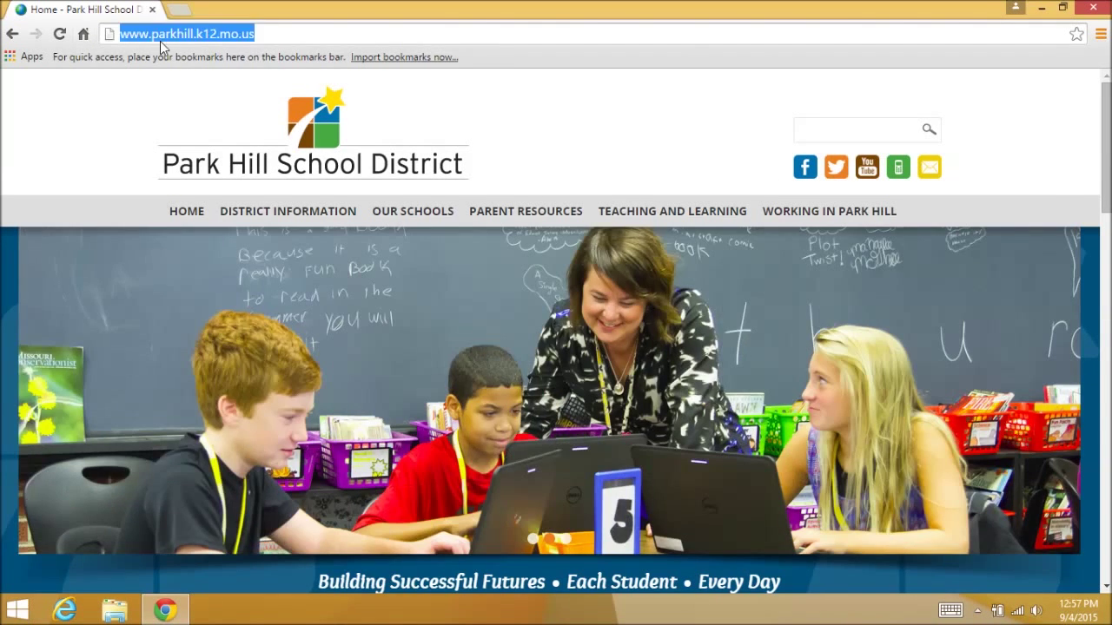
Go to the portal address and sign in with the student username and password.
{"action": "type", "text": "portal.parkhill.k12.mo.us%2fportal%2f&wctx=rm%3d0%26id%3dpassive%26ru%3d%"}
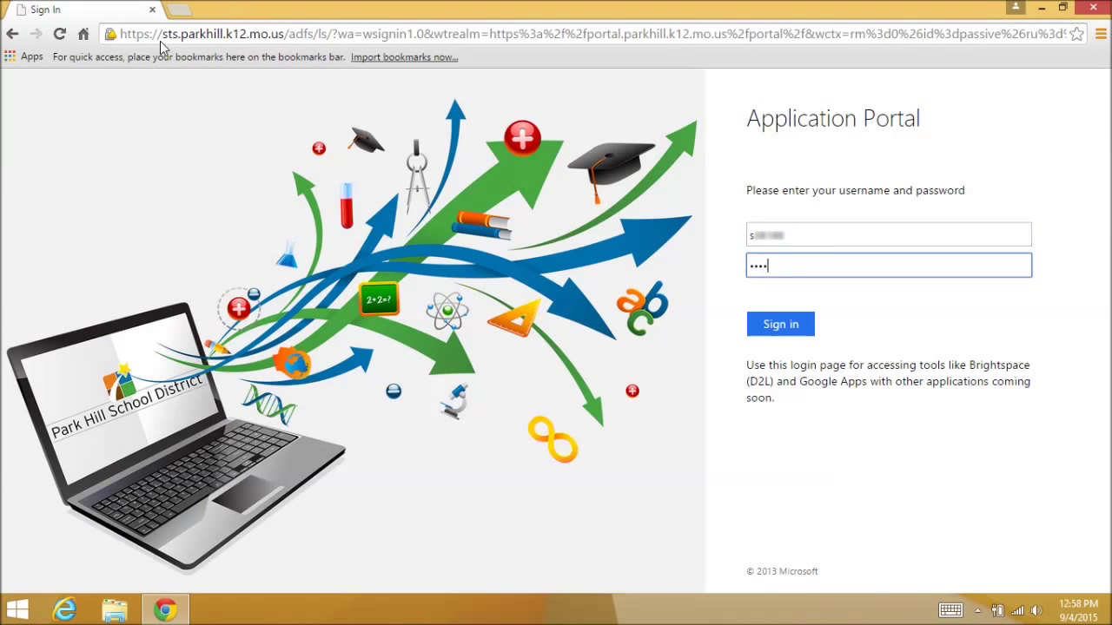
{"action": "left_click", "coordinate": [778, 323]}
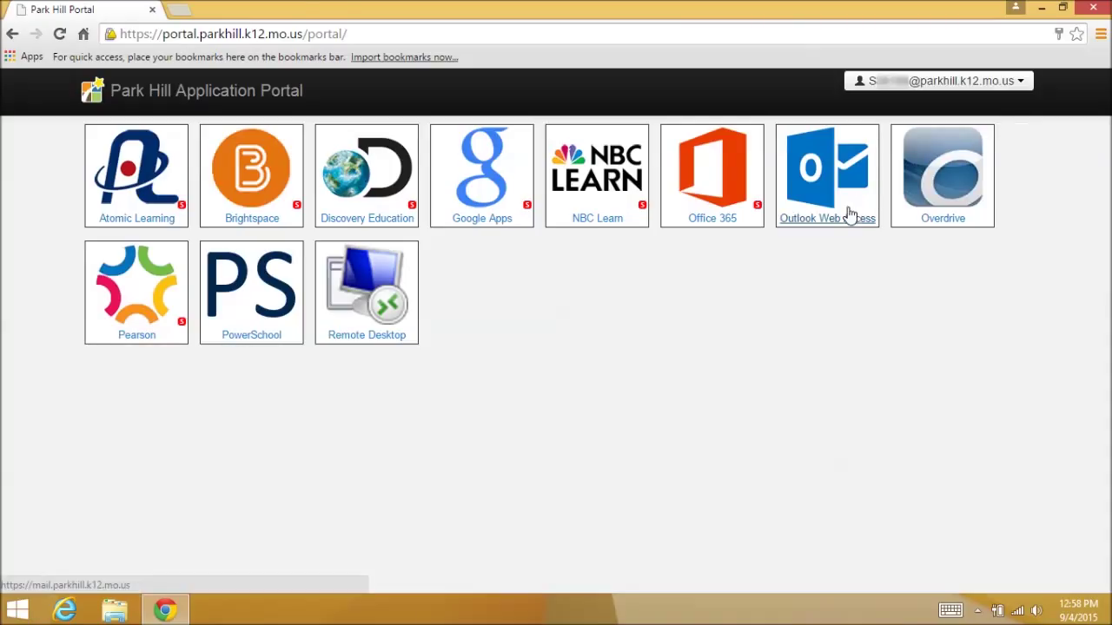
Launch Outlook Web Access from the portal tiles to reach the inbox.
{"action": "left_click", "coordinate": [827, 174]}
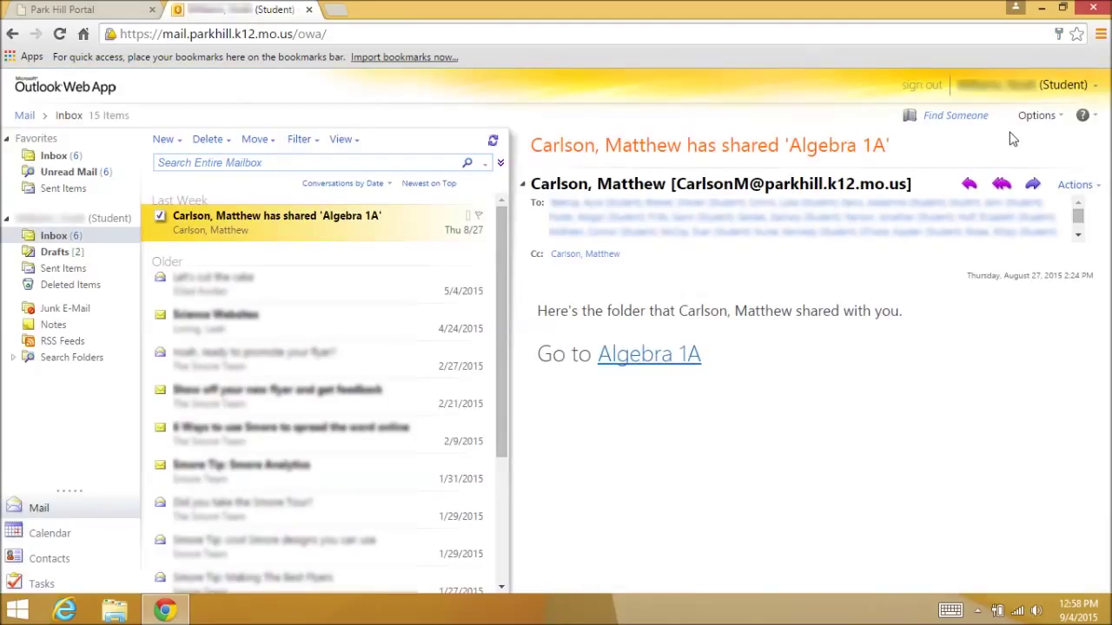
{"action": "mouse_move", "coordinate": [740, 188]}
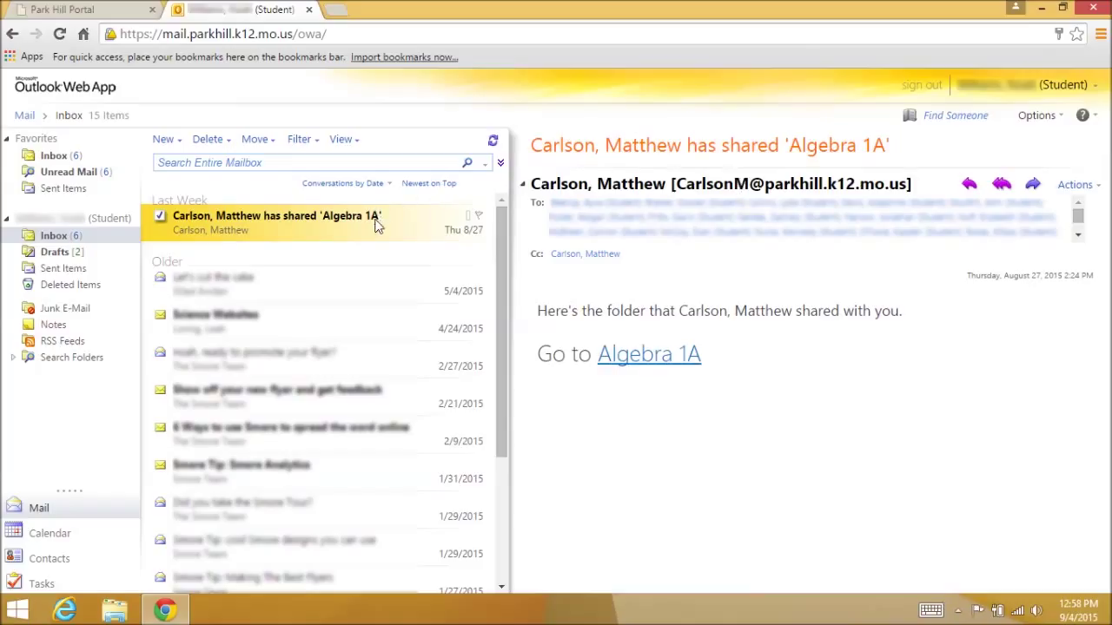
{"action": "mouse_move", "coordinate": [650, 354]}
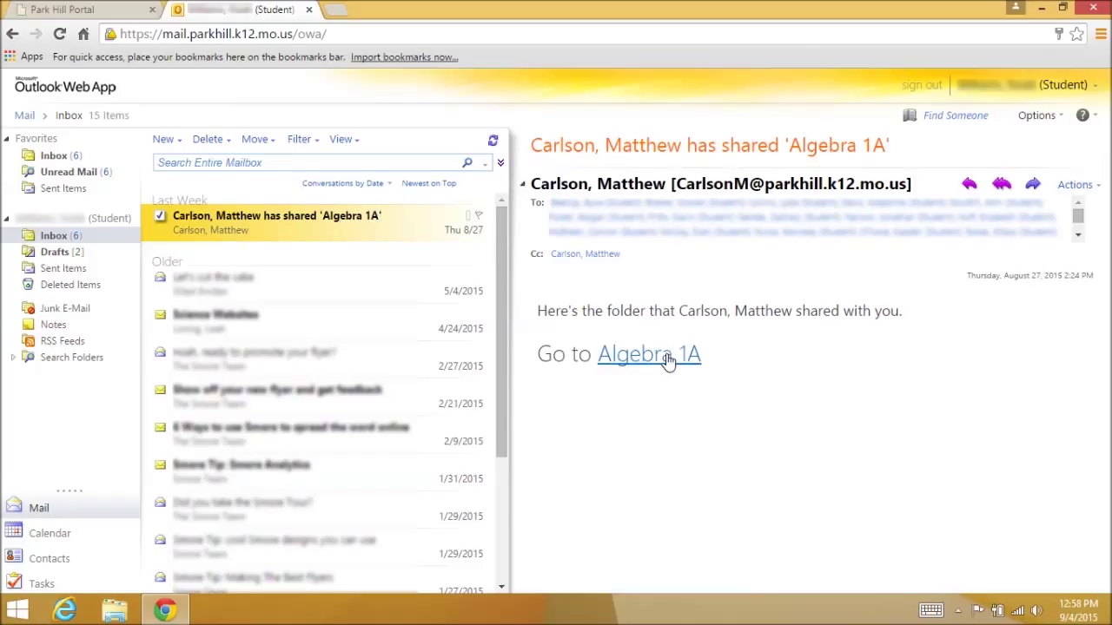
{"action": "left_click", "coordinate": [648, 354]}
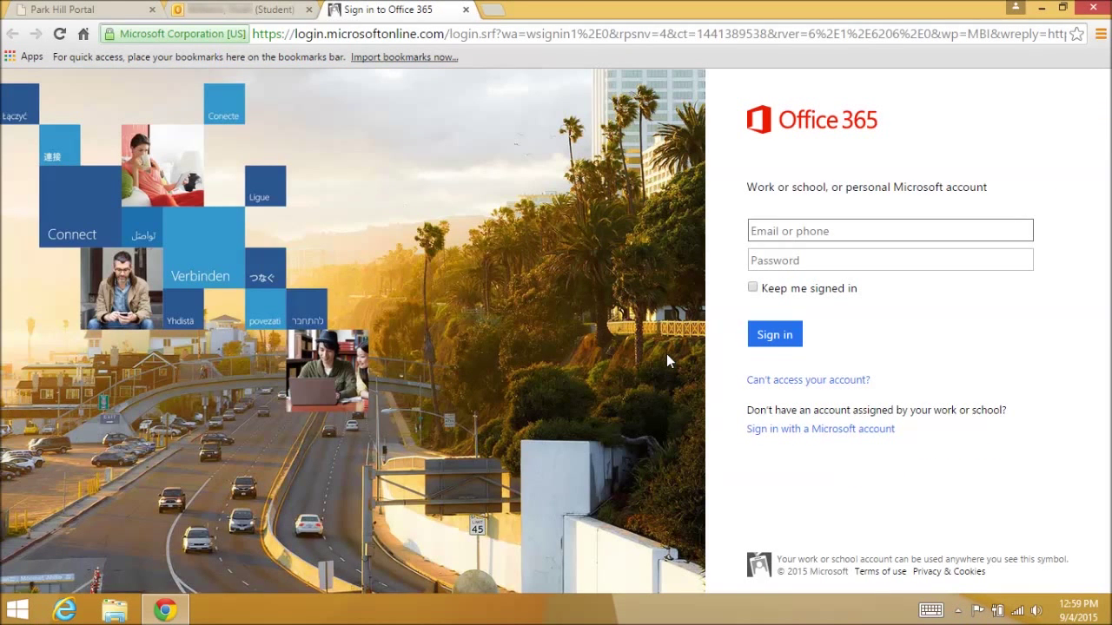
{"action": "type", "text": "s"}
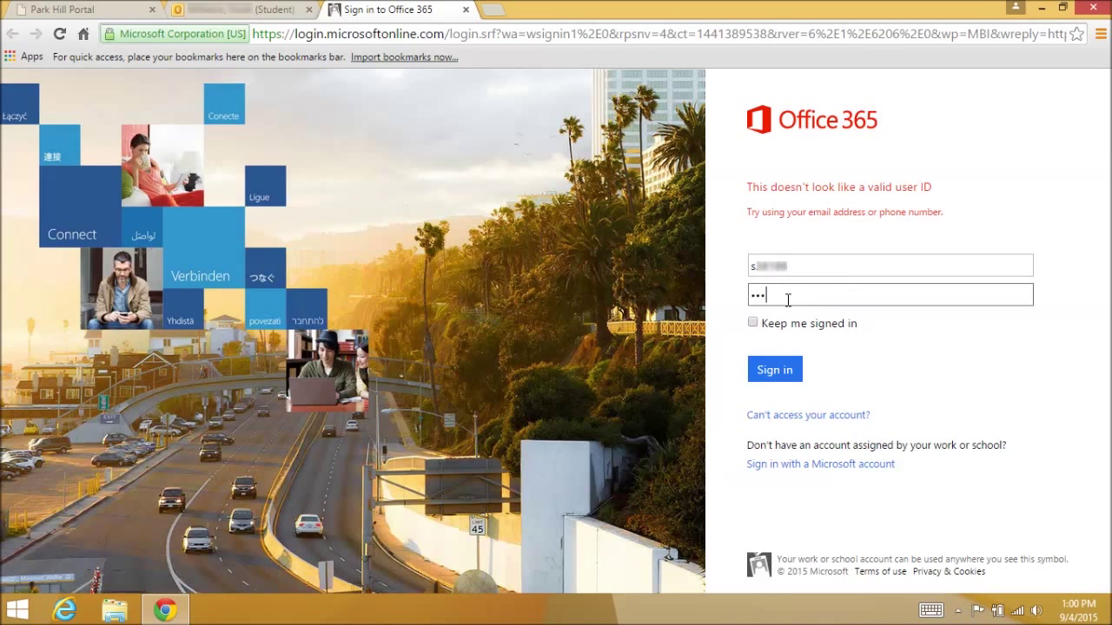
{"action": "type", "text": "@parkhill.k12.mo.us"}
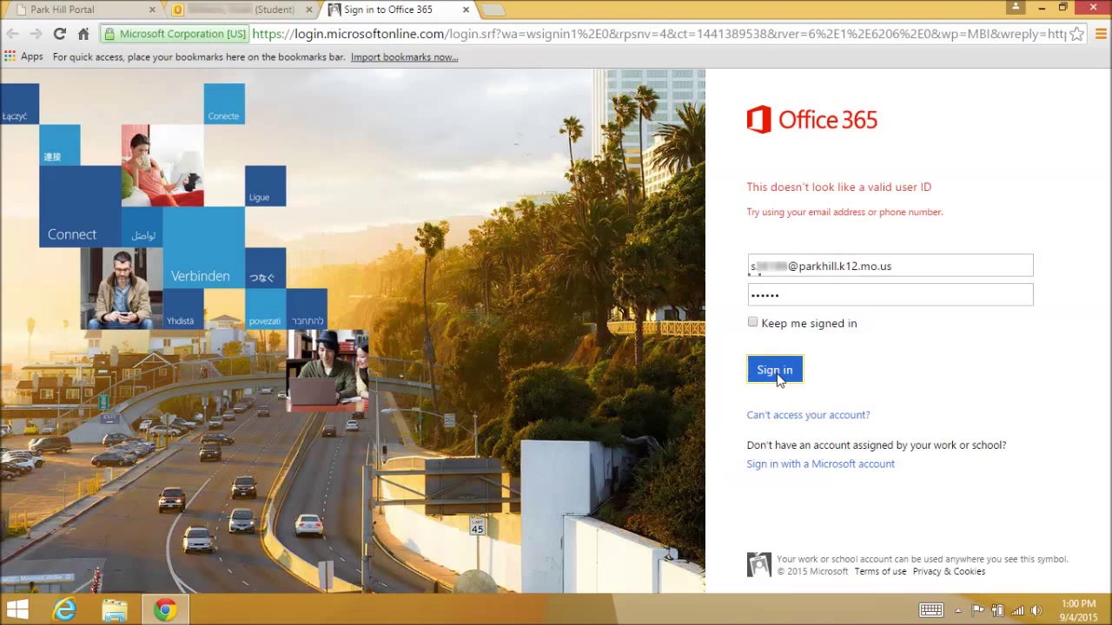
{"action": "left_click", "coordinate": [775, 369]}
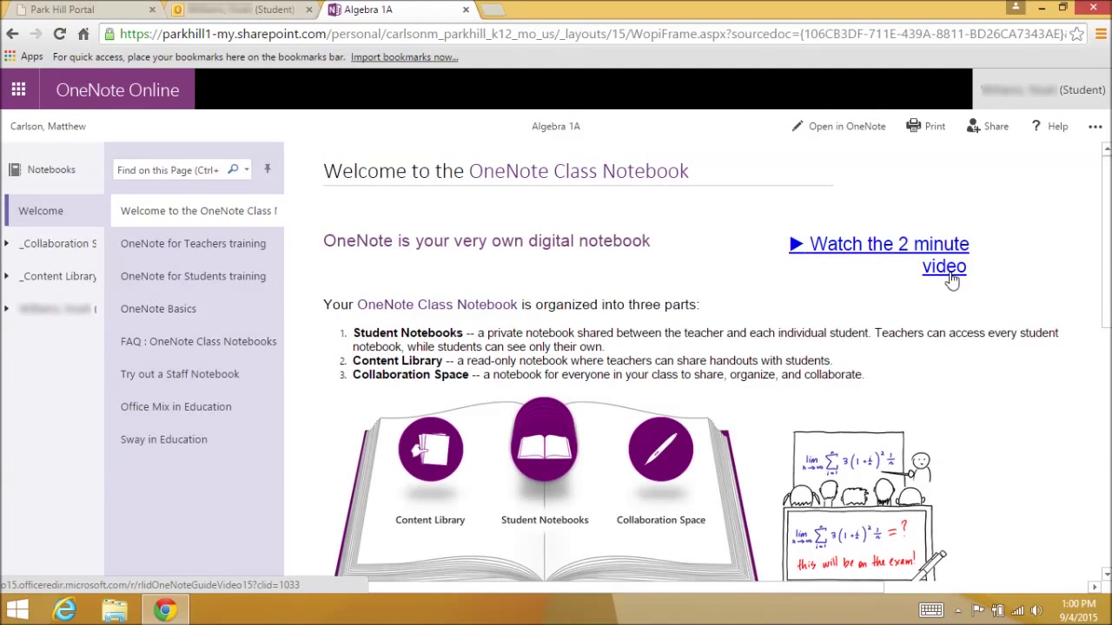
{"action": "mouse_move", "coordinate": [952, 289]}
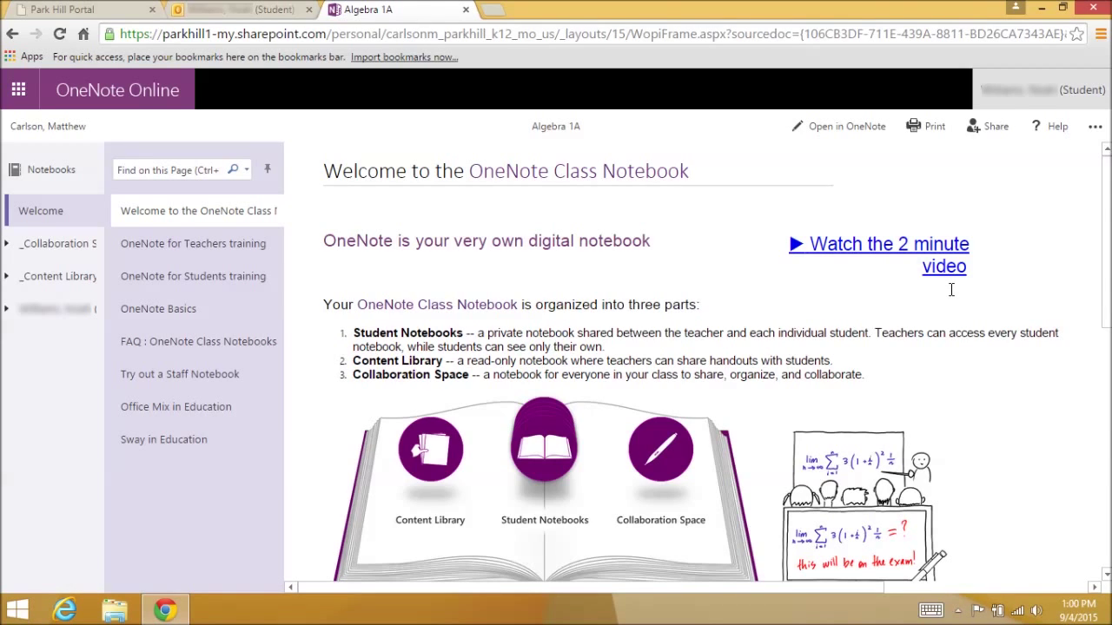
{"action": "mouse_move", "coordinate": [667, 184]}
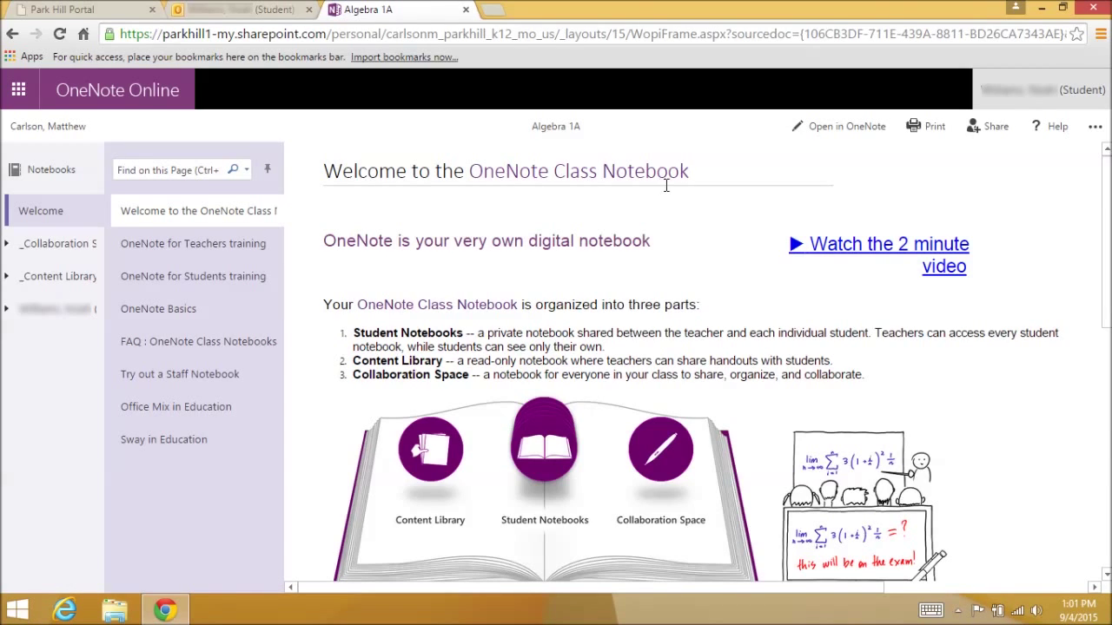
Send the Algebra 1A notebook to desktop OneNote via Open in OneNote and confirm.
{"action": "left_click", "coordinate": [838, 125]}
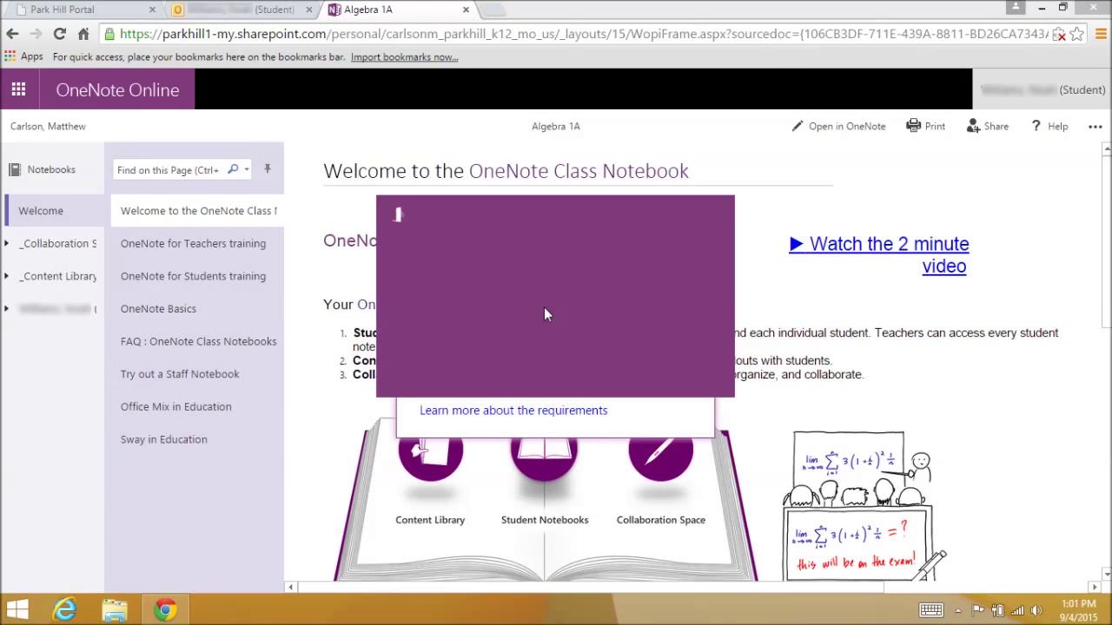
{"action": "left_click", "coordinate": [837, 125]}
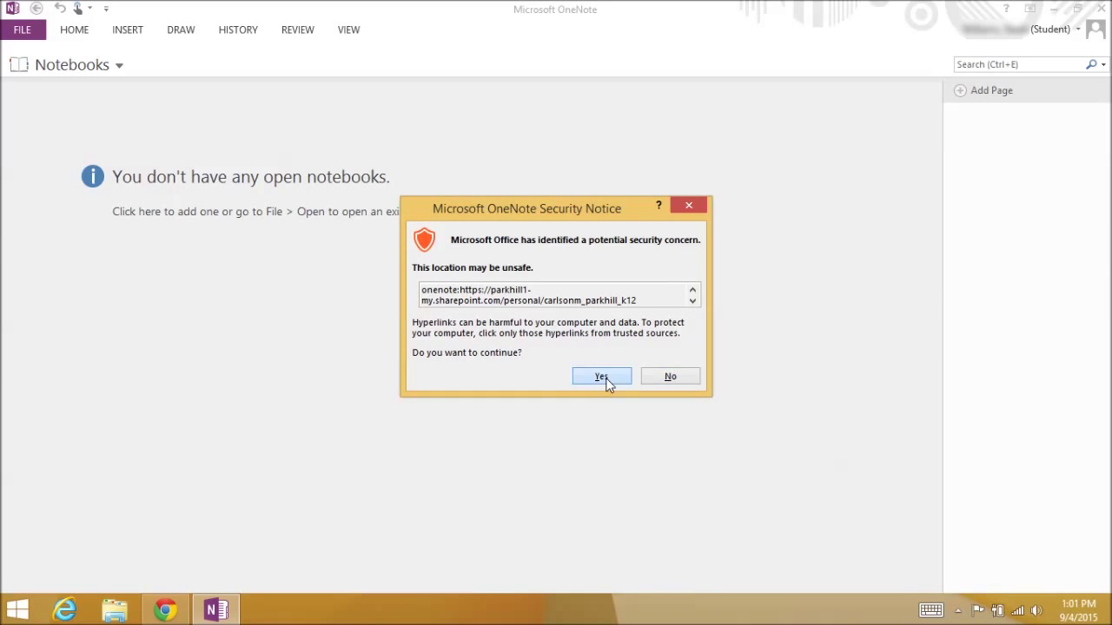
Answer Yes to the OneNote Security Notice so the Algebra 1A Welcome page loads.
{"action": "left_click", "coordinate": [601, 375]}
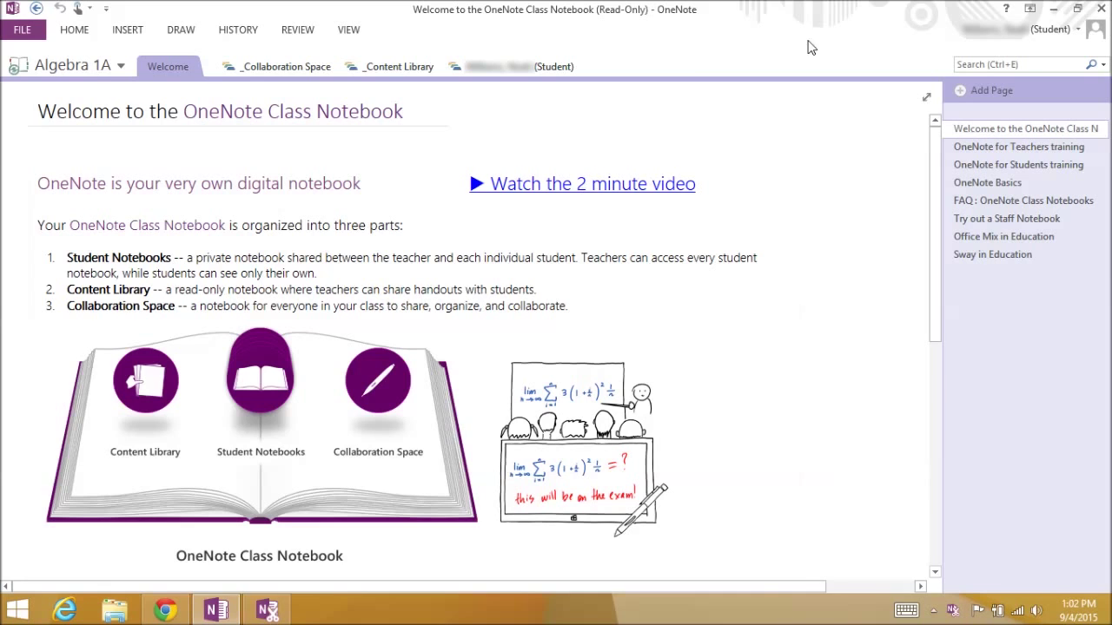
{"action": "left_click", "coordinate": [17, 608]}
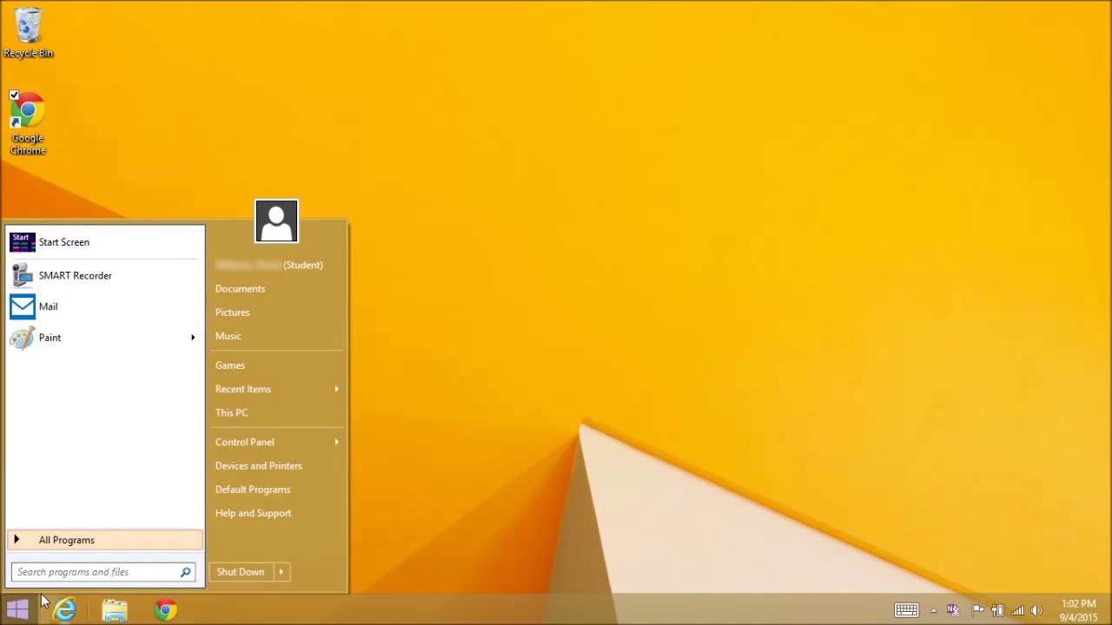
Search the Start menu for 'Onenote' and launch OneNote 2013.
{"action": "type", "text": "Onenote"}
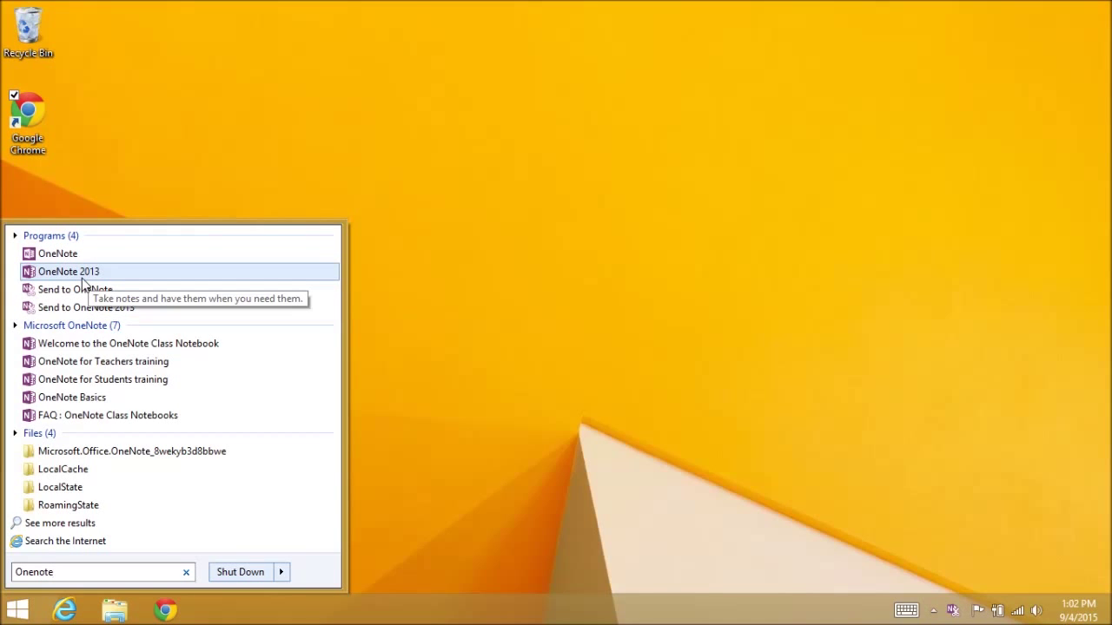
{"action": "left_click", "coordinate": [69, 271]}
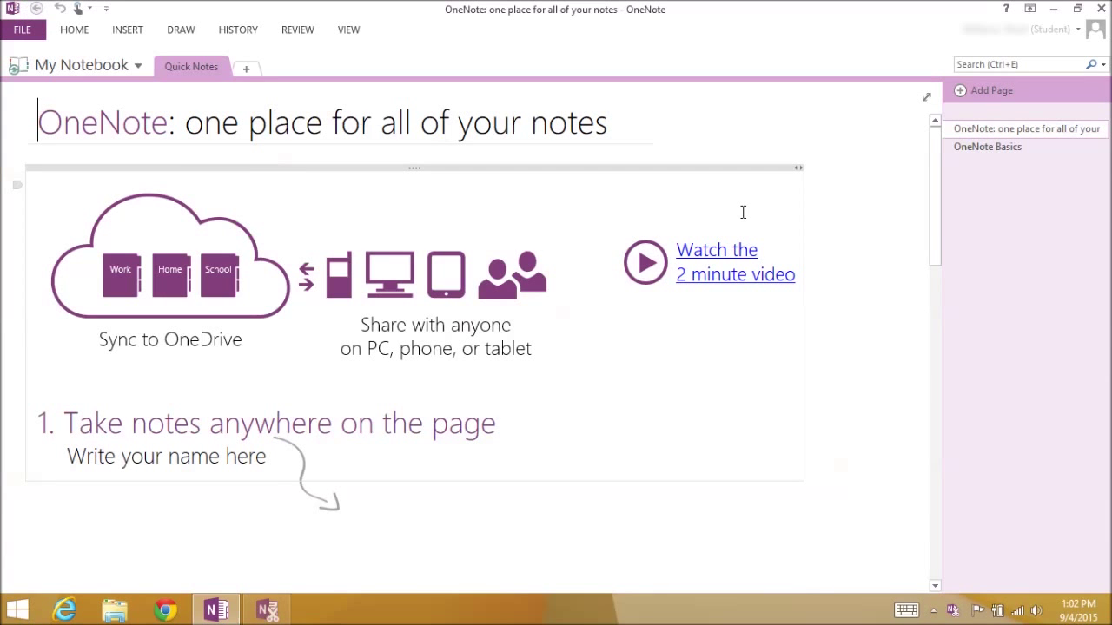